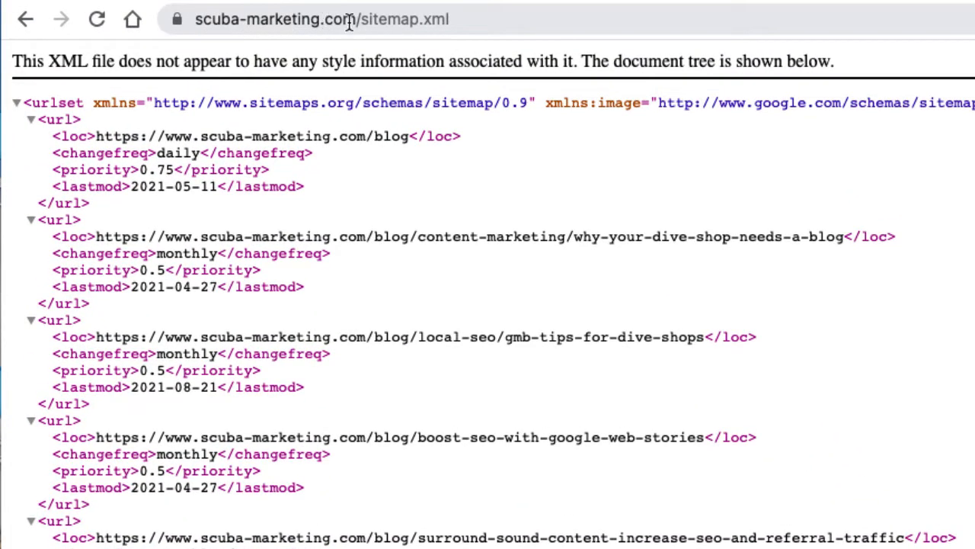
# - Open the scuba-marketing.com Sitemaps report showing sitemap.xml read with 26 discovered URLs
pyautogui.doubleClick(389, 19)
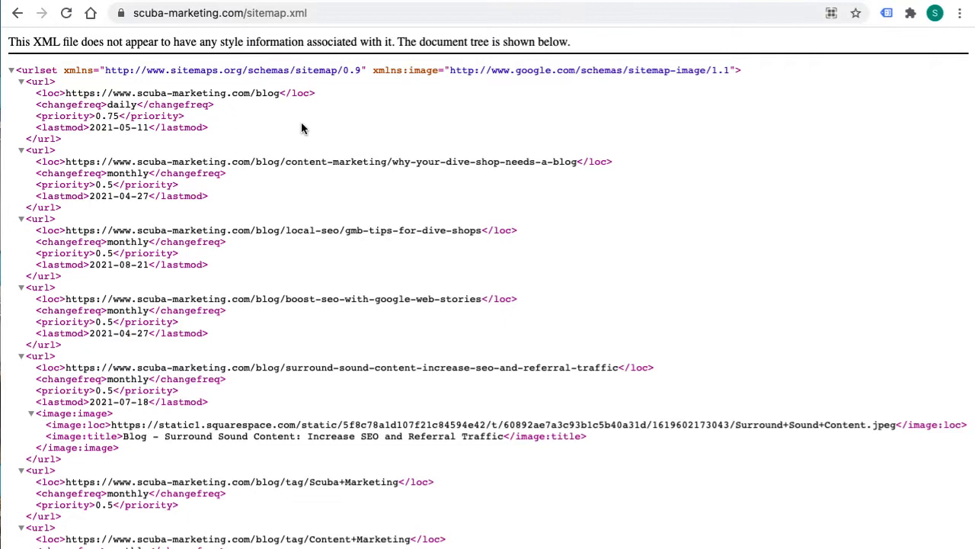
pyautogui.moveTo(400, 317)
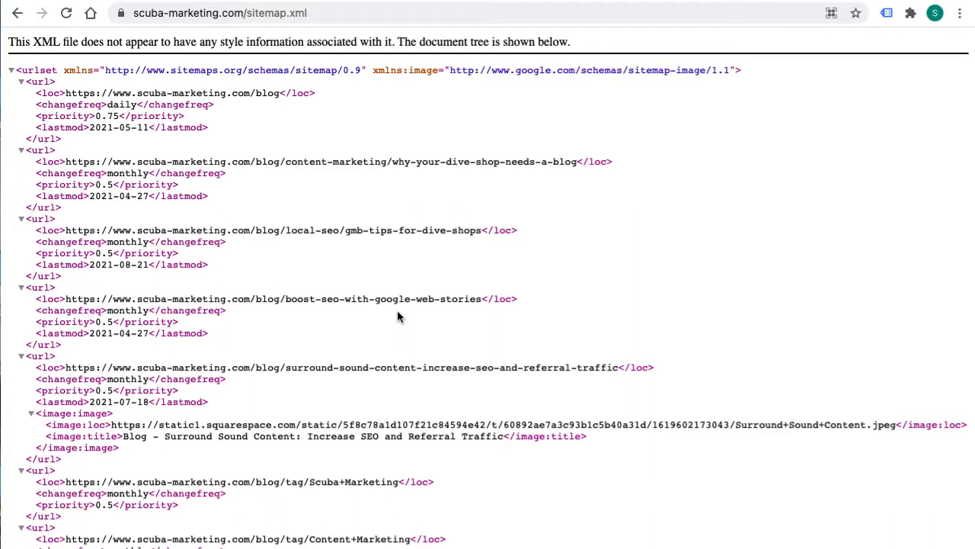
pyautogui.moveTo(340, 183)
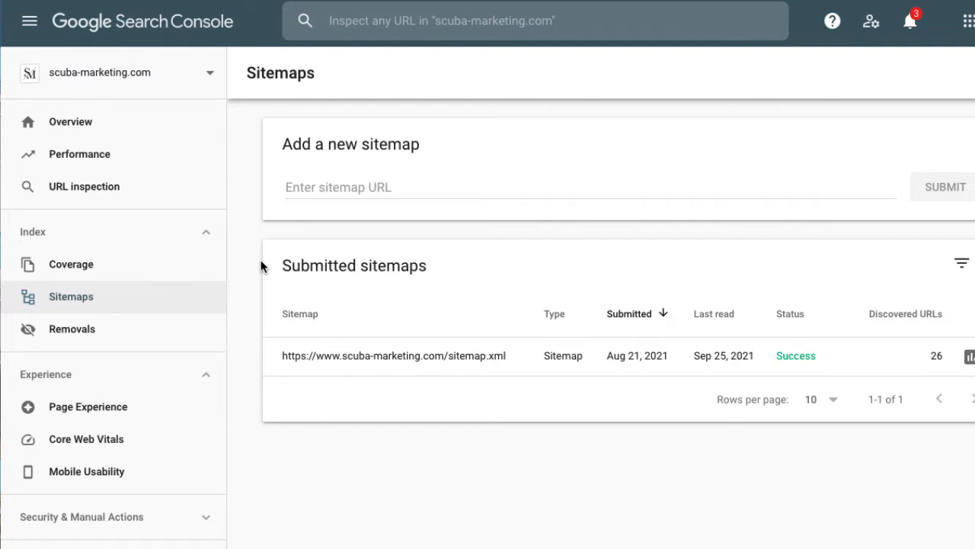
pyautogui.moveTo(256, 261)
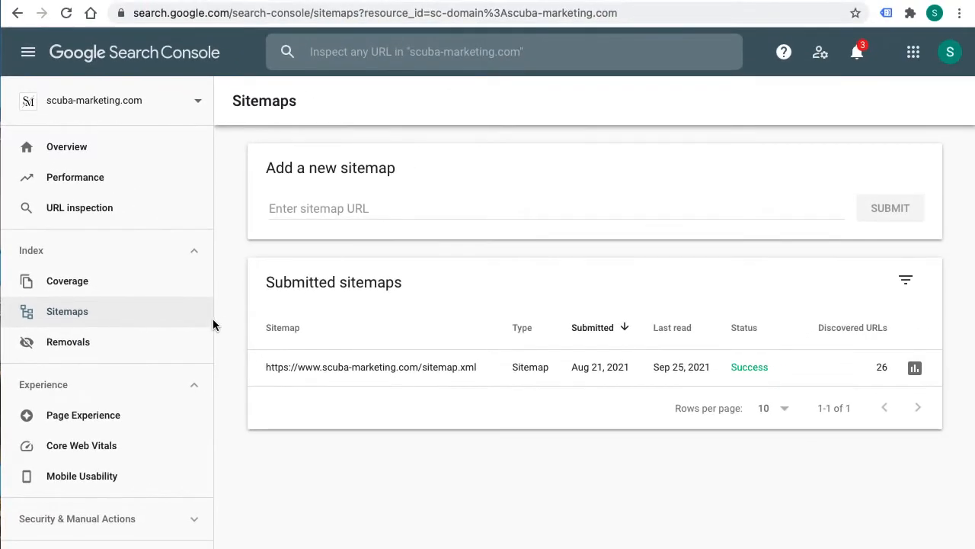
pyautogui.moveTo(486, 363)
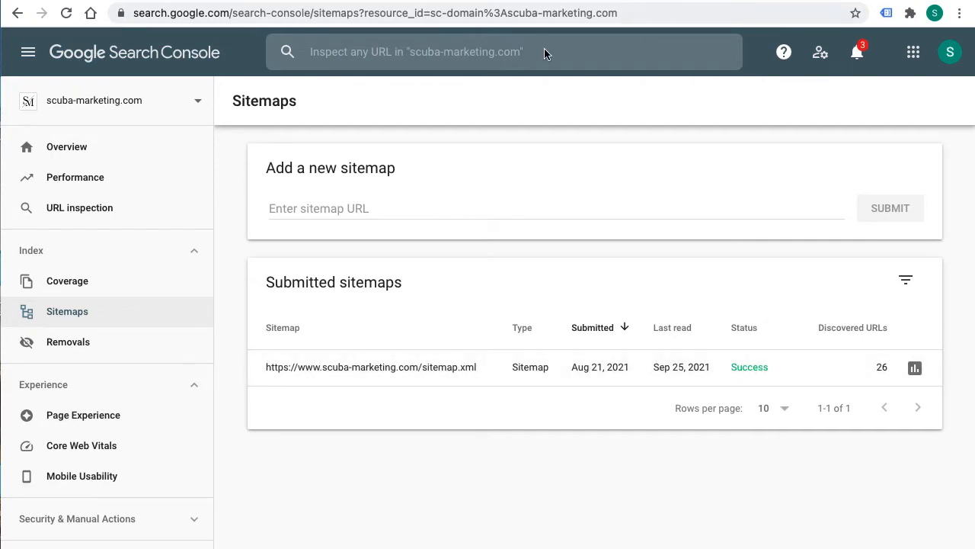
pyautogui.click(371, 367)
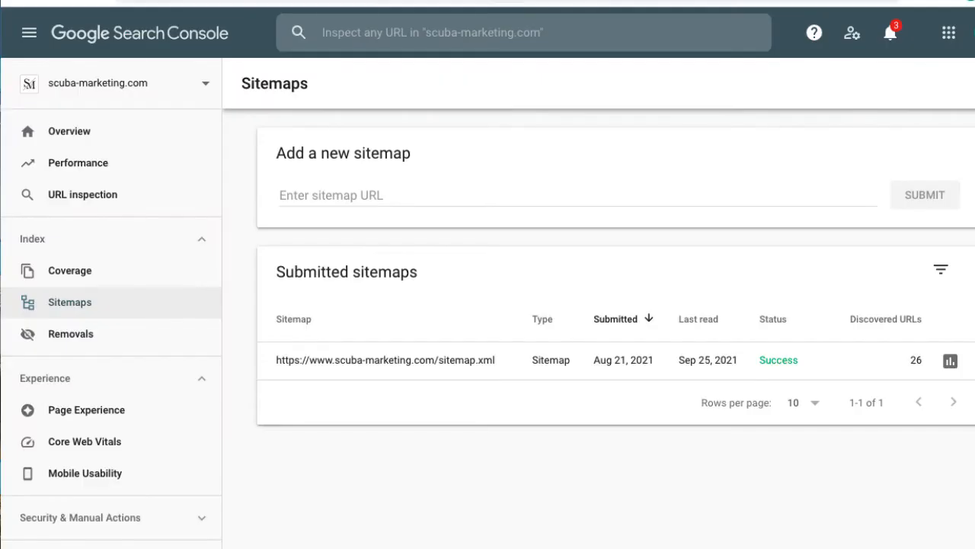
pyautogui.write('https://www.scuba-marketing.com/sitemap.xml')
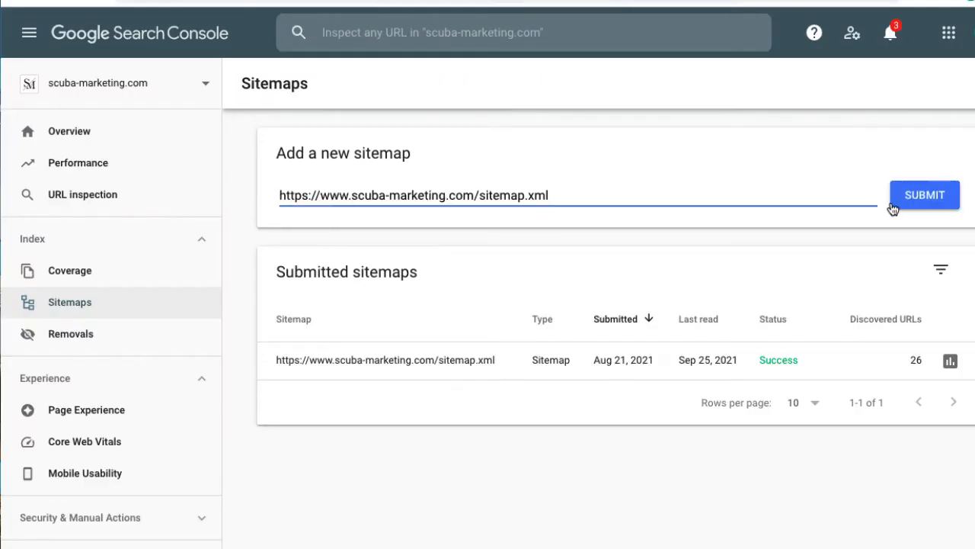
pyautogui.moveTo(924, 194)
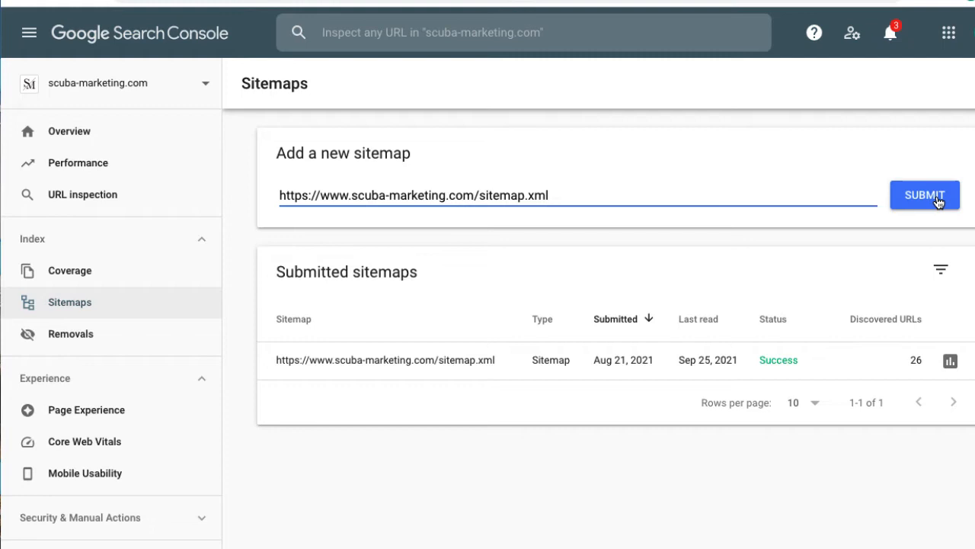
pyautogui.moveTo(945, 200)
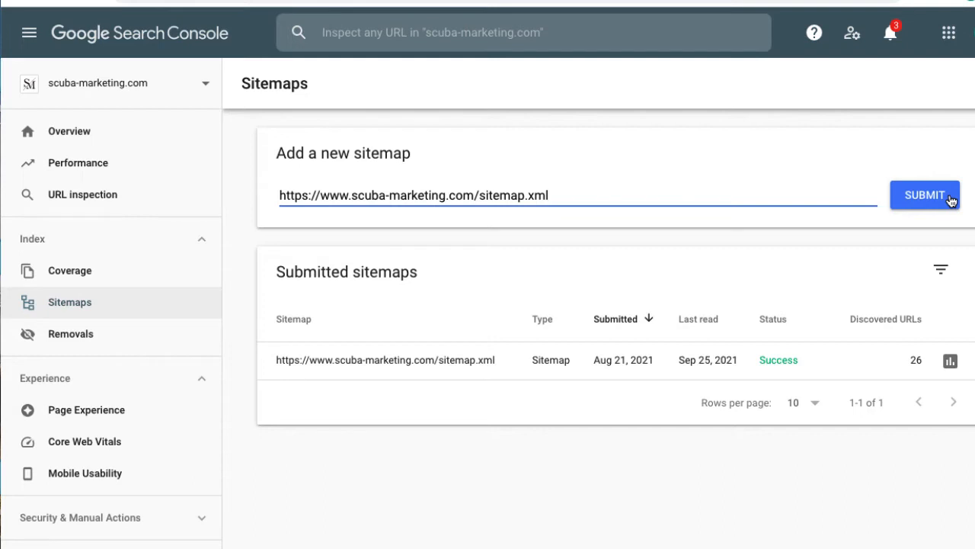
pyautogui.moveTo(950, 202)
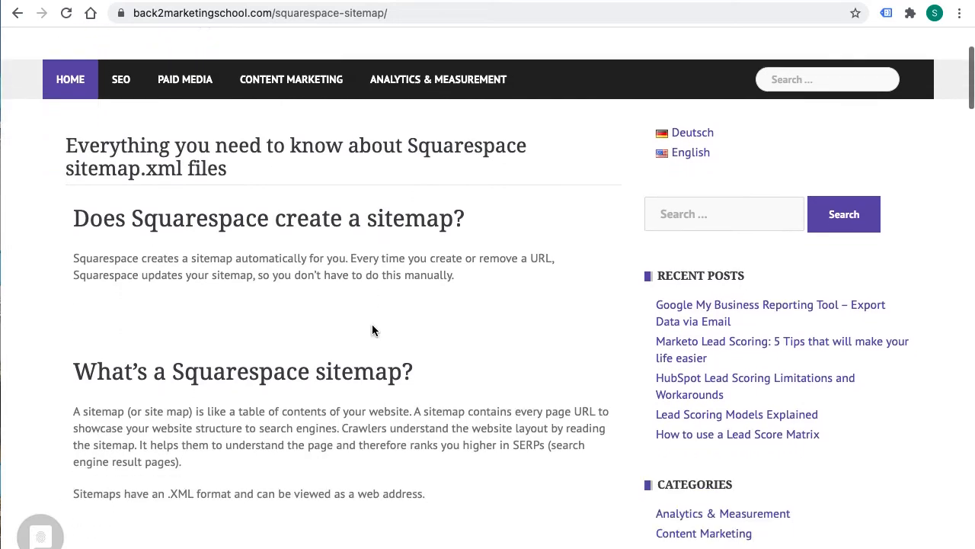
# - Scroll through the back2marketingschool.com Squarespace sitemap article to the section on included URLs
pyautogui.scroll(-3)
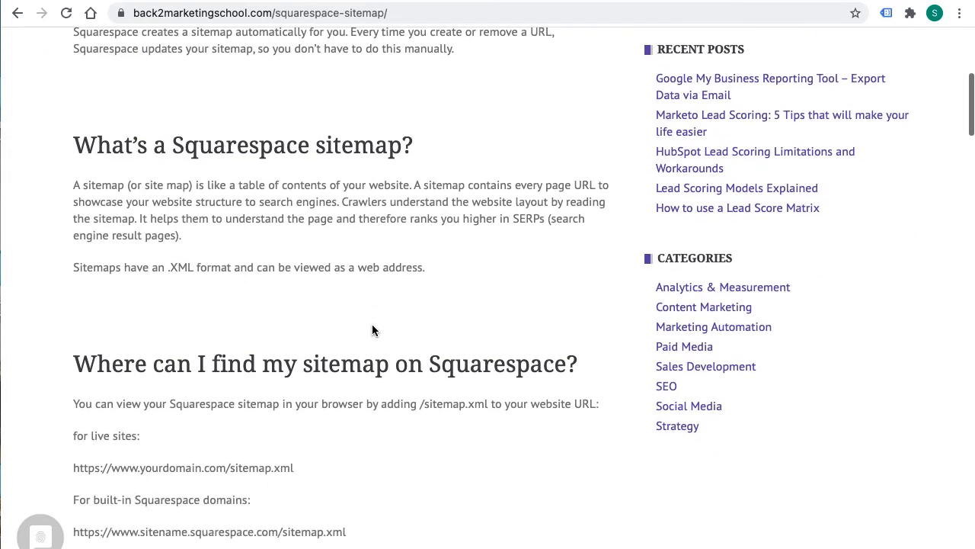
pyautogui.scroll(-3)
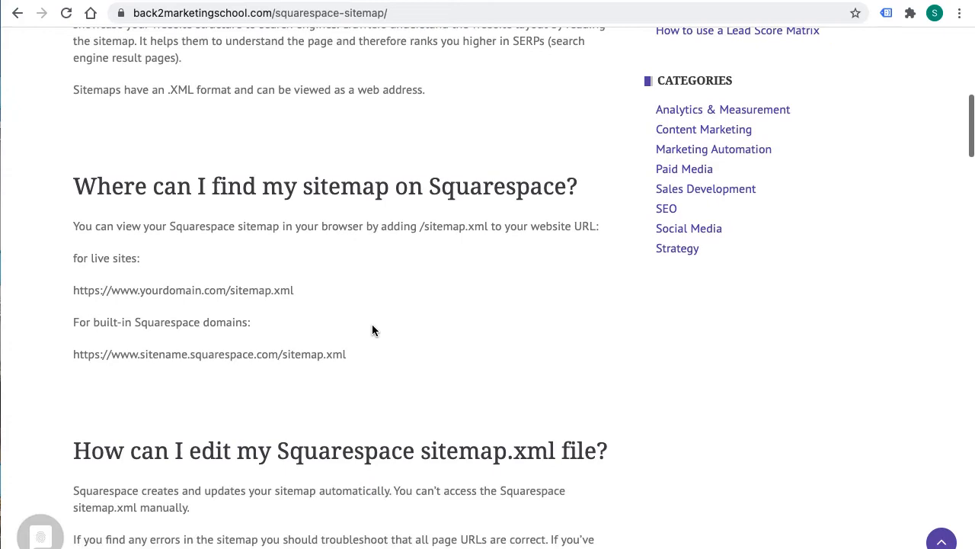
pyautogui.scroll(-3)
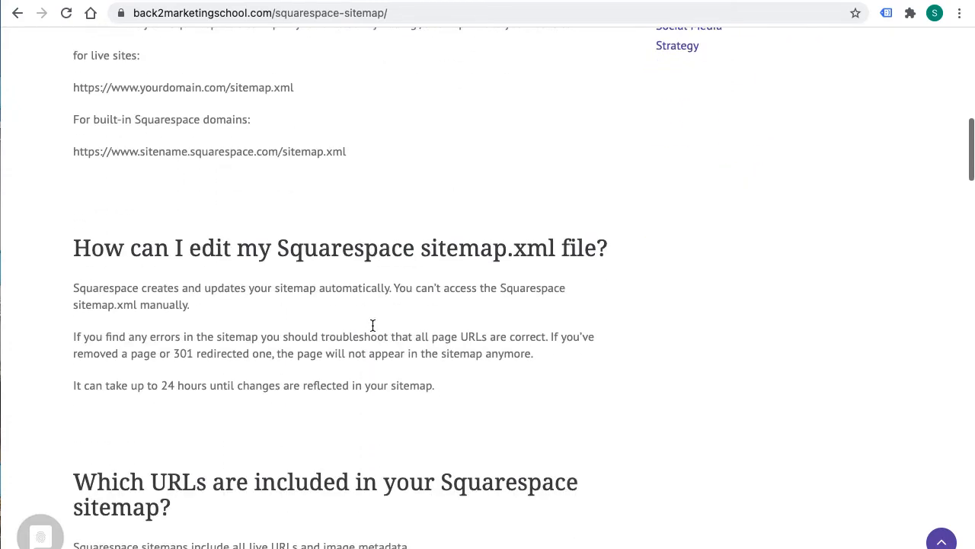
pyautogui.scroll(-3)
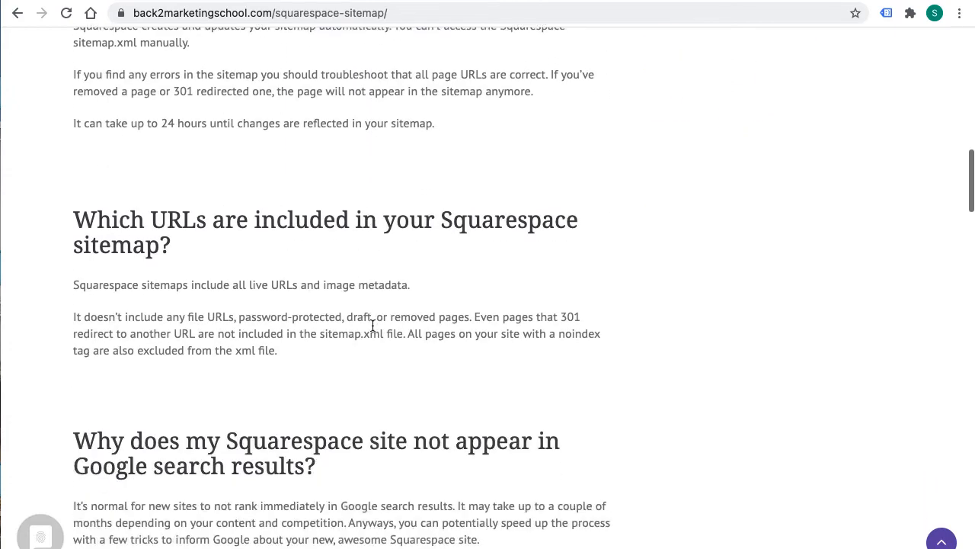